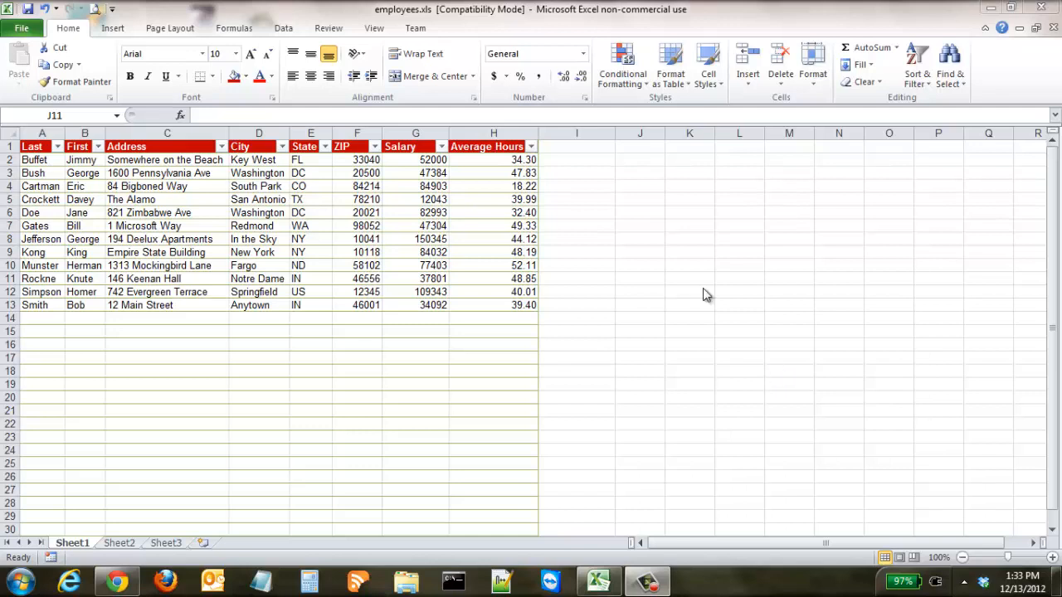
pyautogui.moveTo(586, 199)
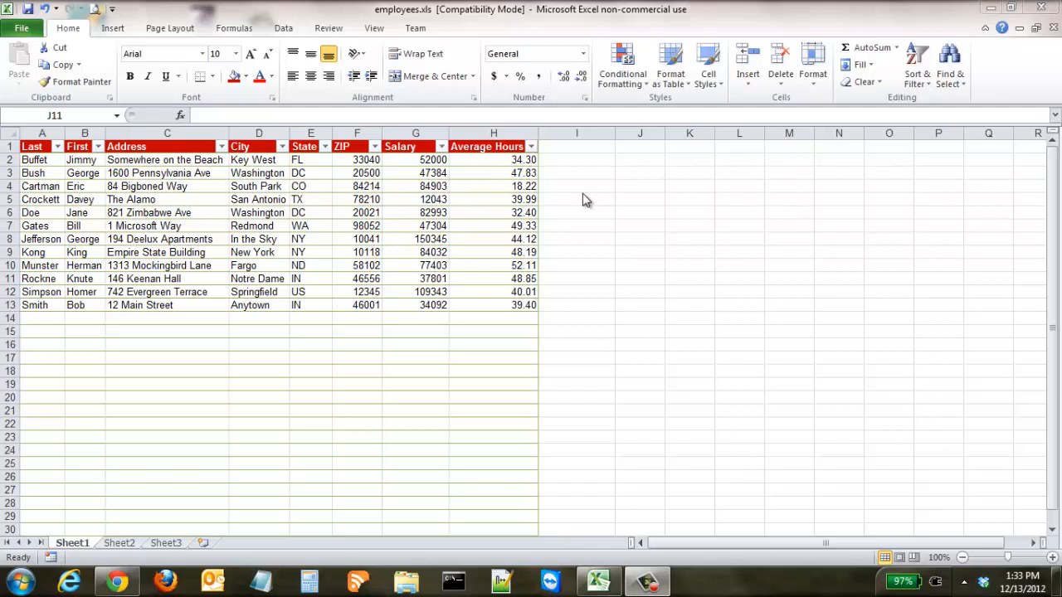
# Briefly remove the Average Hours decimal places, then restore two decimals.
pyautogui.click(639, 278)
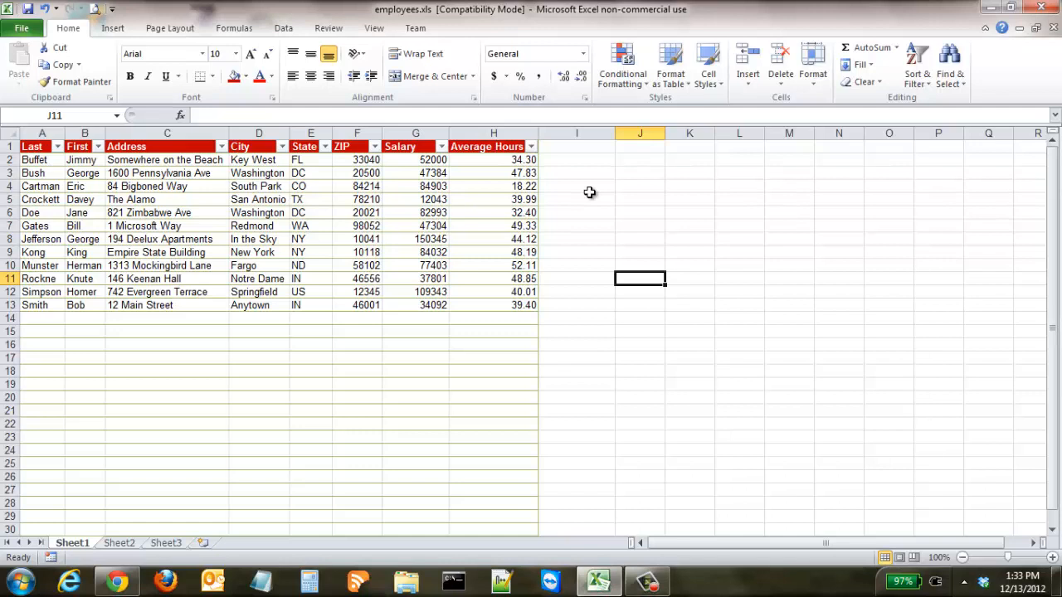
pyautogui.moveTo(565, 157)
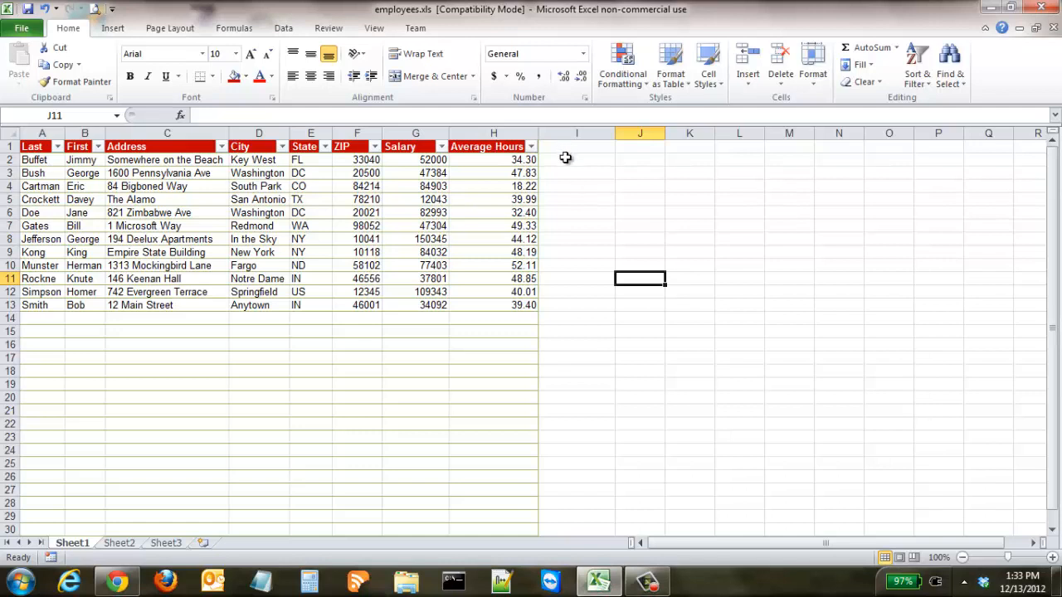
pyautogui.moveTo(515, 165)
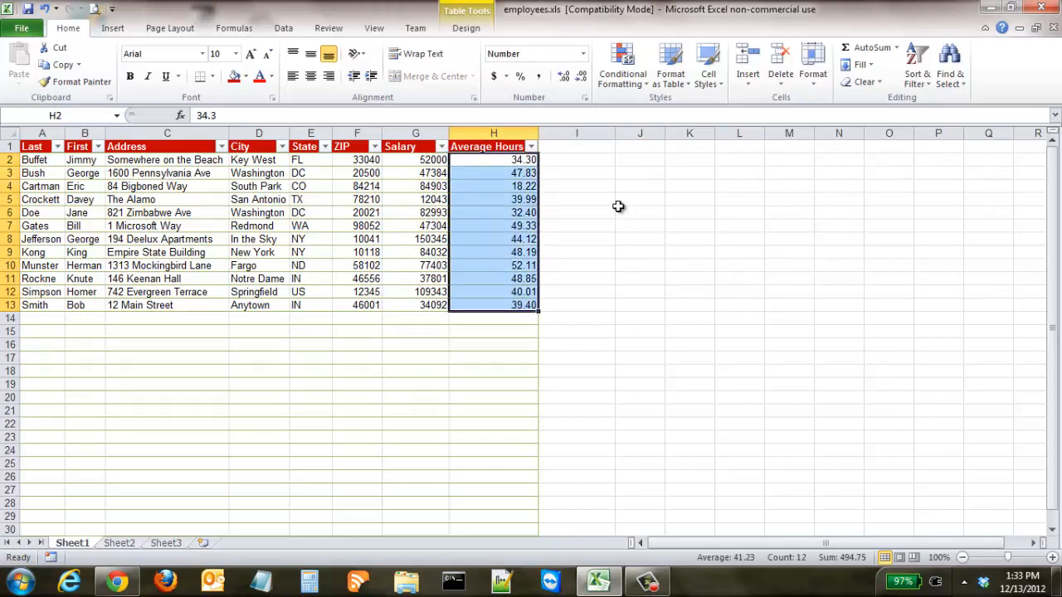
pyautogui.moveTo(581, 77)
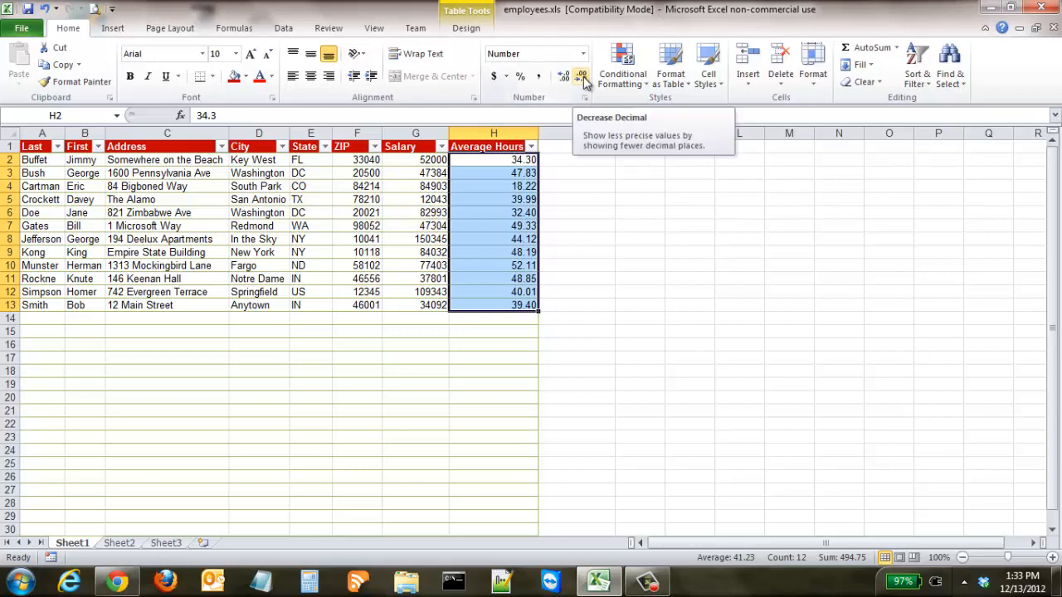
pyautogui.click(582, 77)
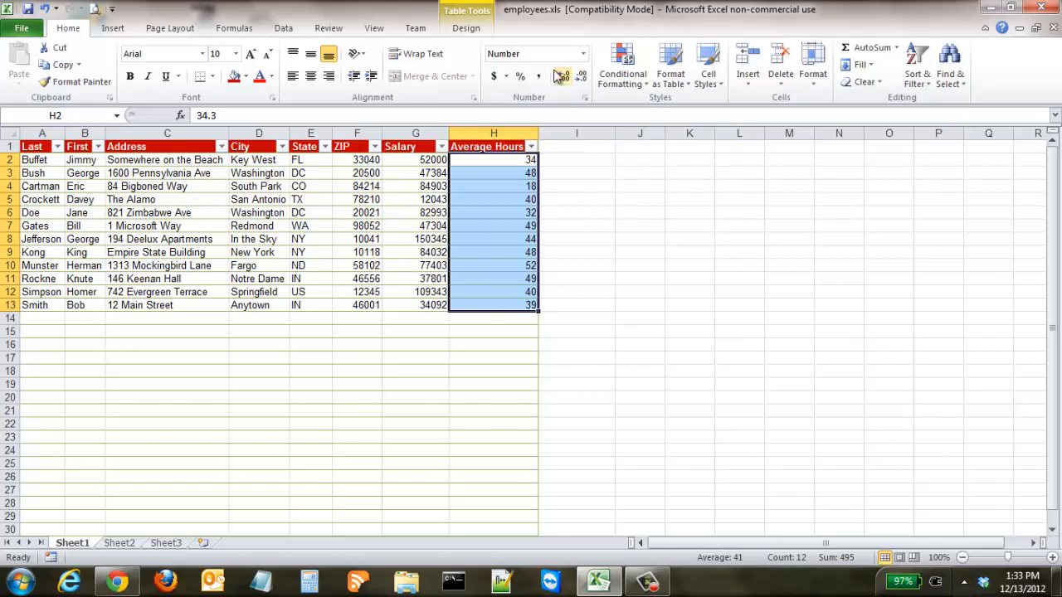
pyautogui.click(563, 75)
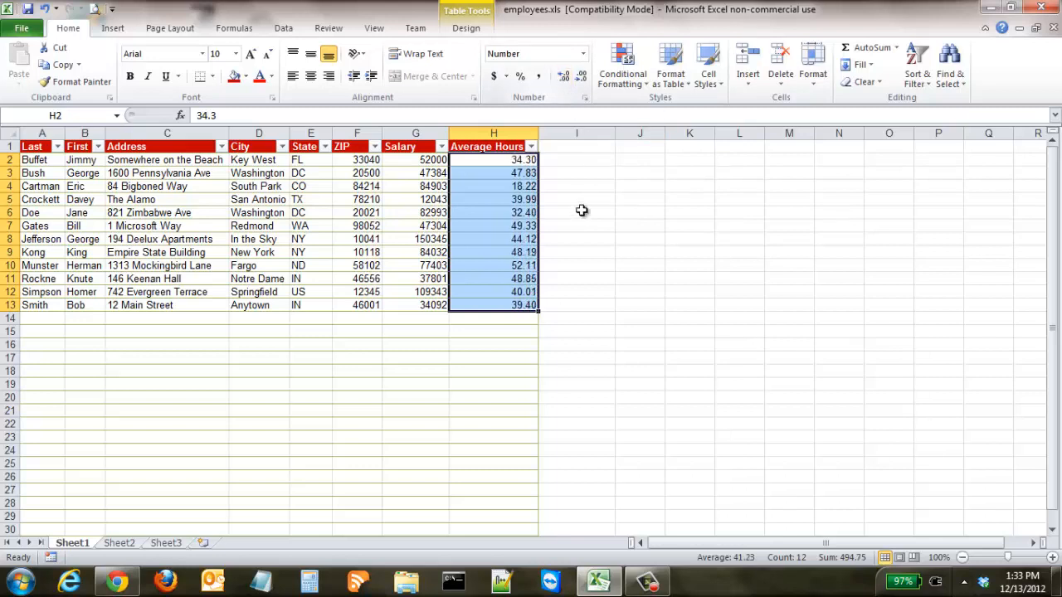
pyautogui.moveTo(580, 159)
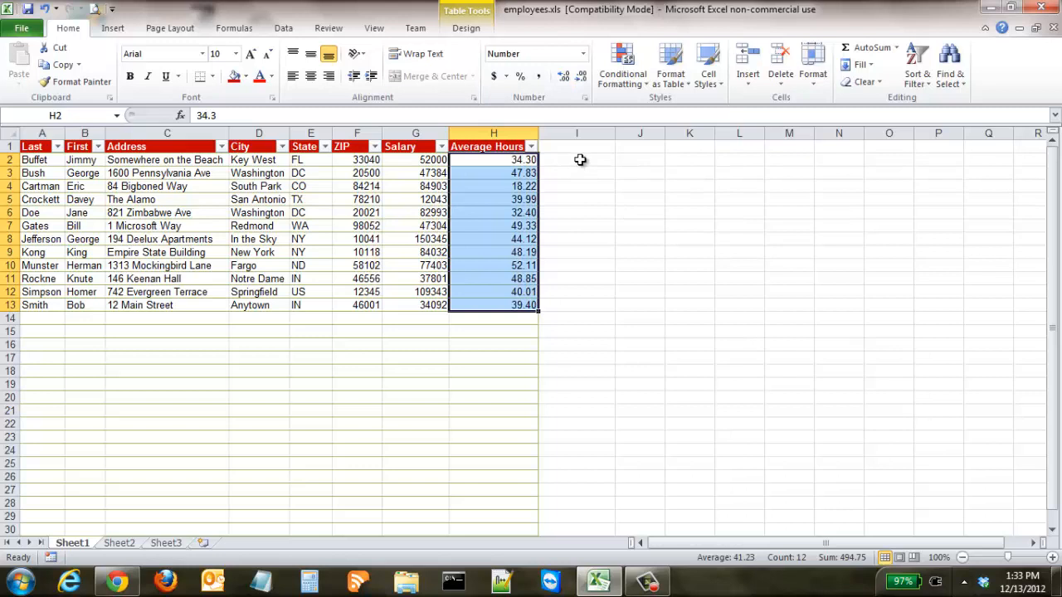
# Build =ROUND(H2,0) in cell I2 beside the first Average Hours value.
pyautogui.click(575, 159)
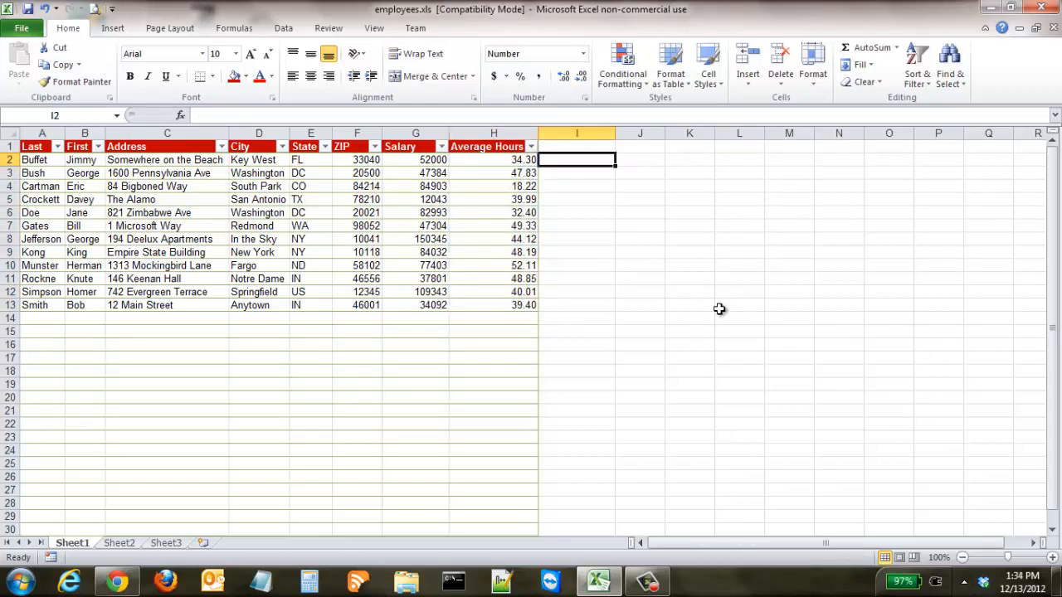
pyautogui.write('=')
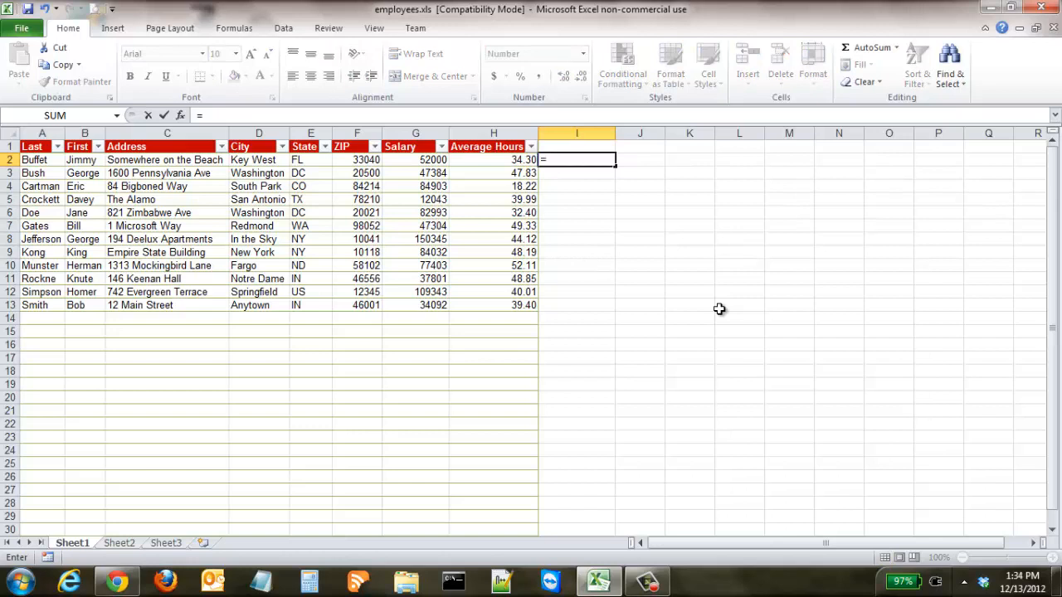
pyautogui.write('round')
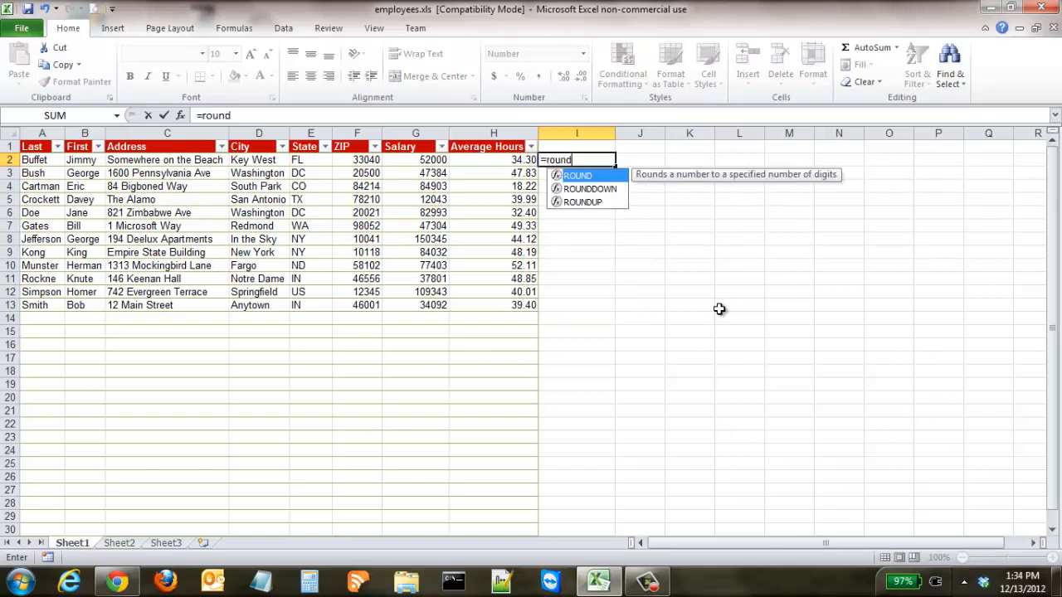
pyautogui.write('(')
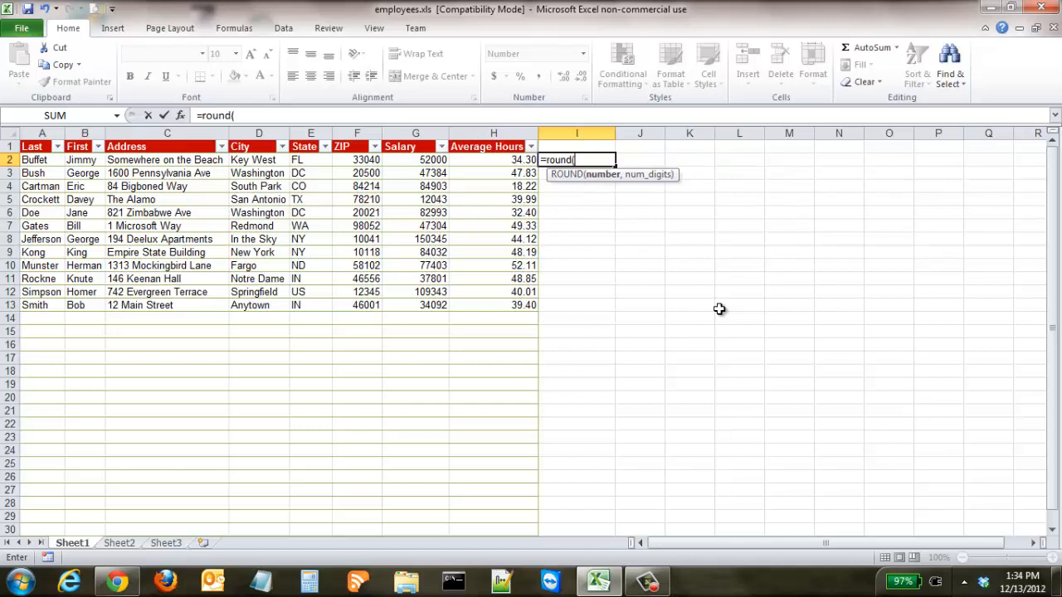
pyautogui.moveTo(523, 163)
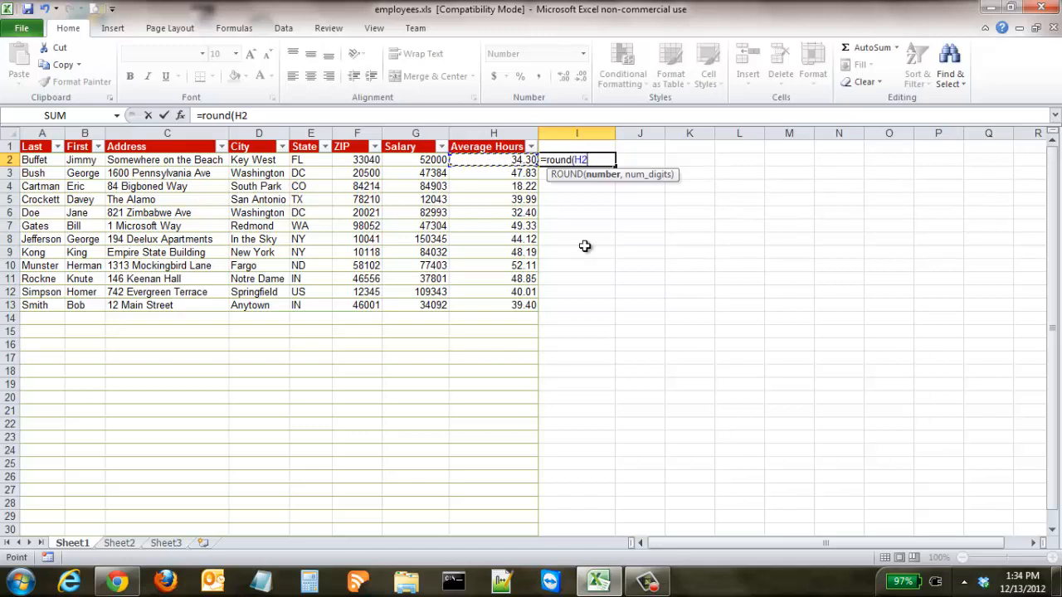
pyautogui.write(',')
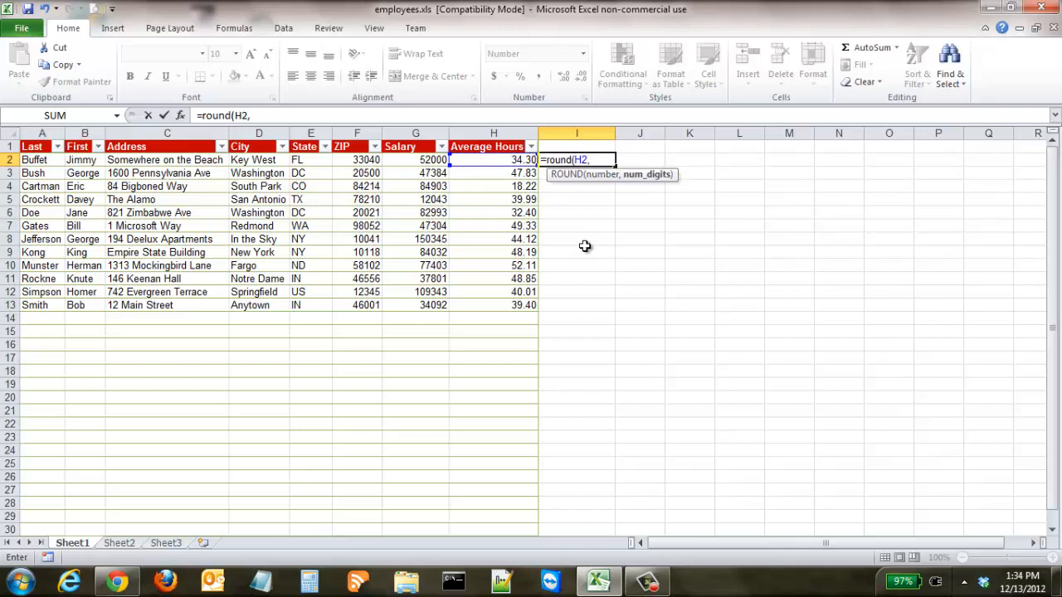
pyautogui.write('0)')
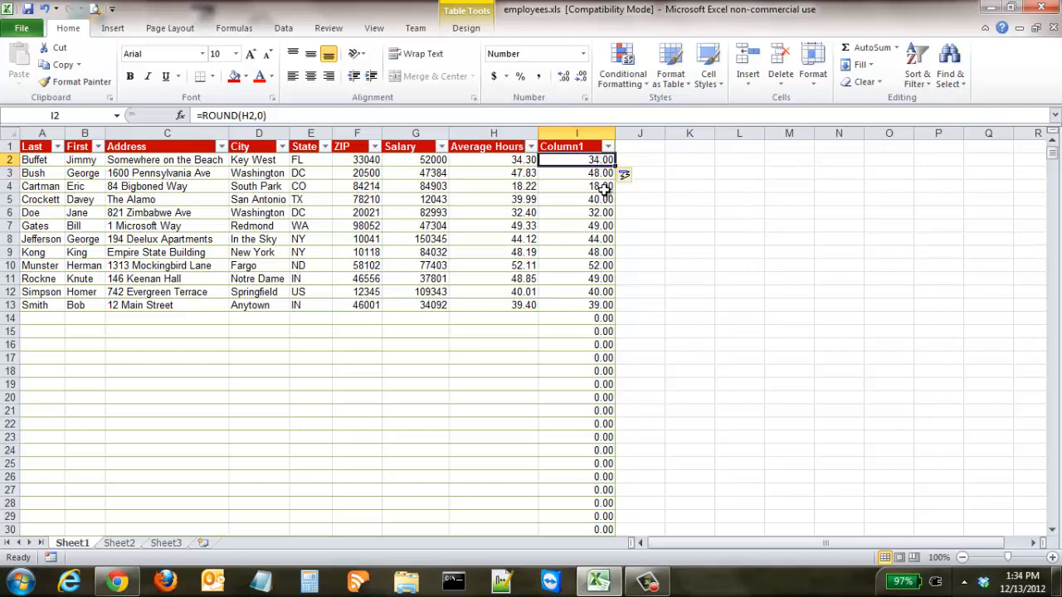
# Check the second Column1 cell uses H3, then select the filled Column1 values.
pyautogui.click(690, 239)
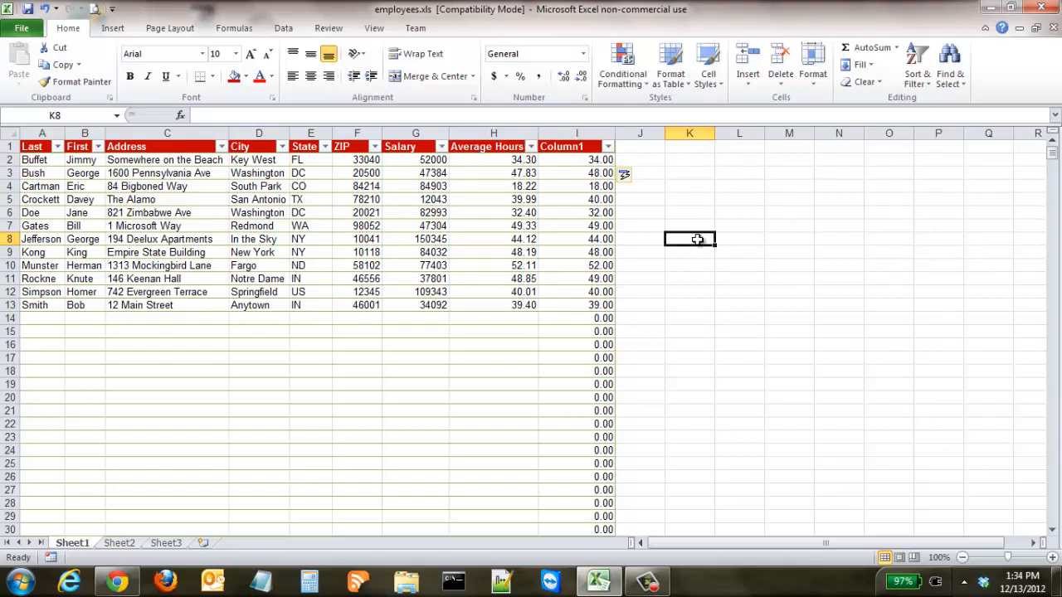
pyautogui.click(576, 173)
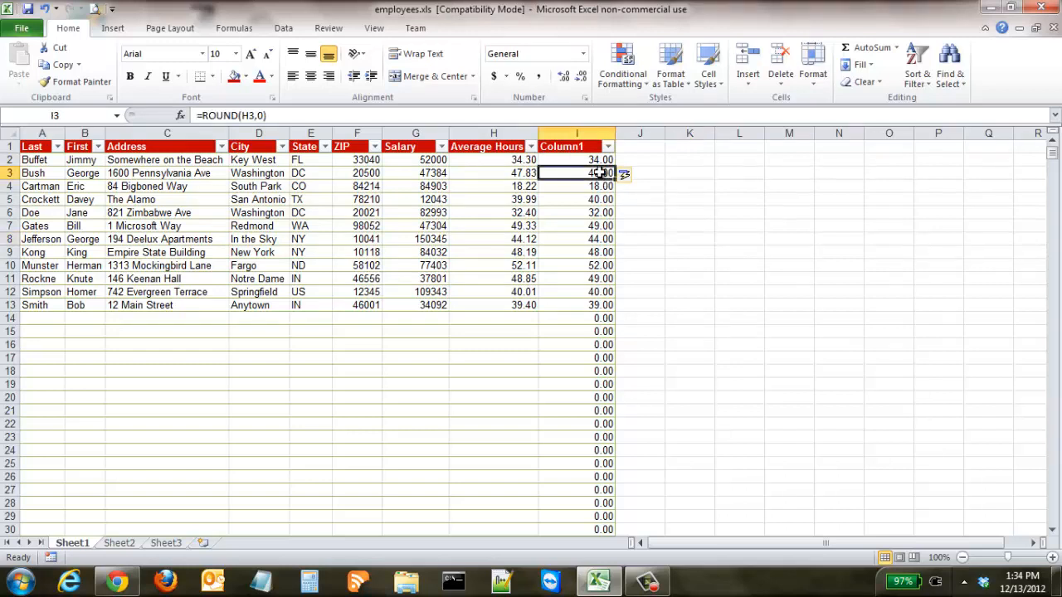
pyautogui.click(575, 146)
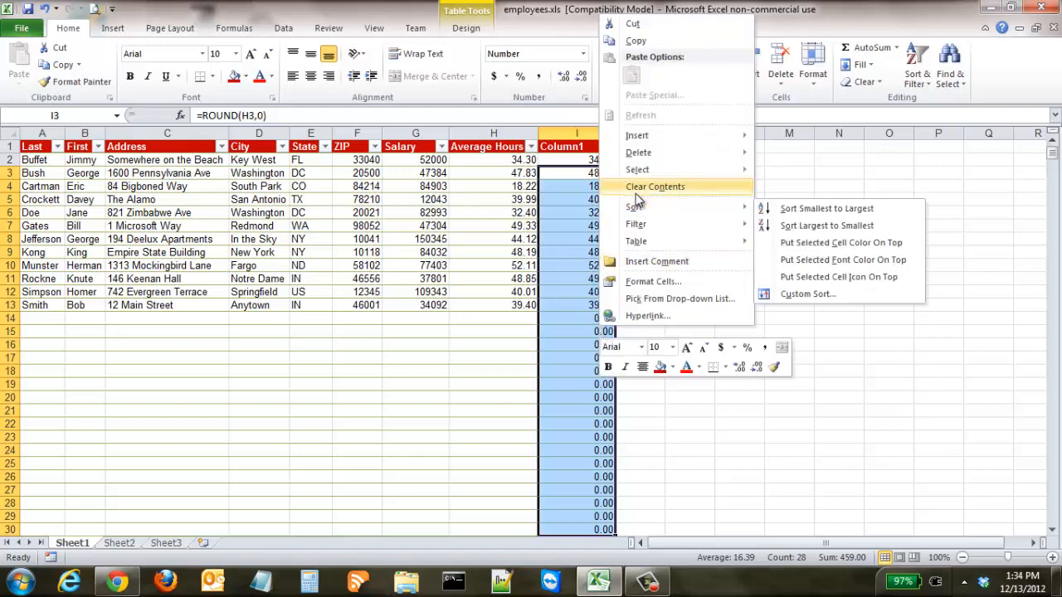
# Clear the stray results, refill the ROUND formula down I2:I13, and select that range.
pyautogui.click(655, 186)
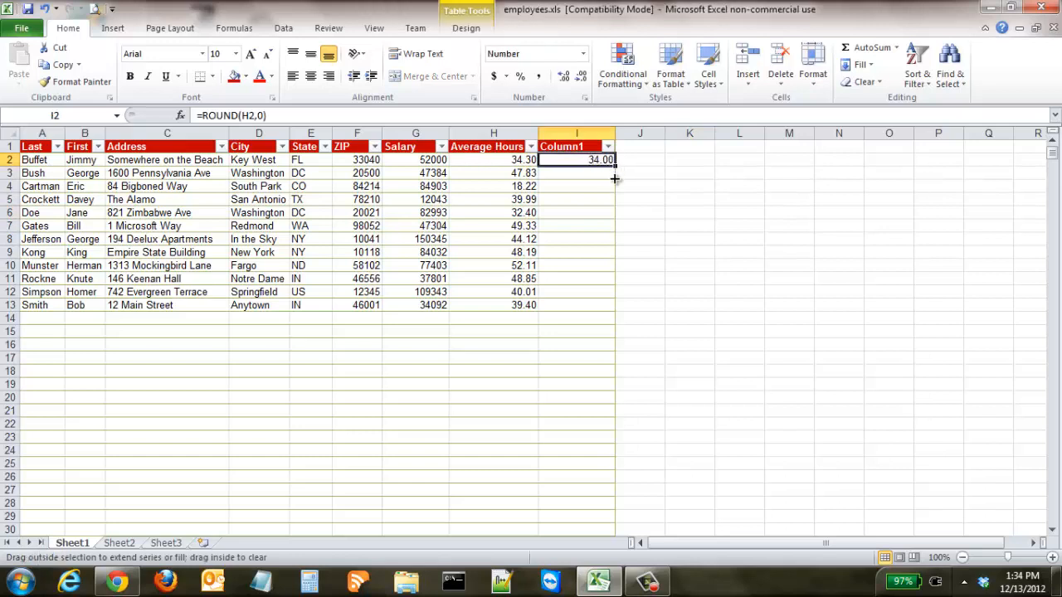
pyautogui.moveTo(614, 165); pyautogui.dragTo(615, 304)
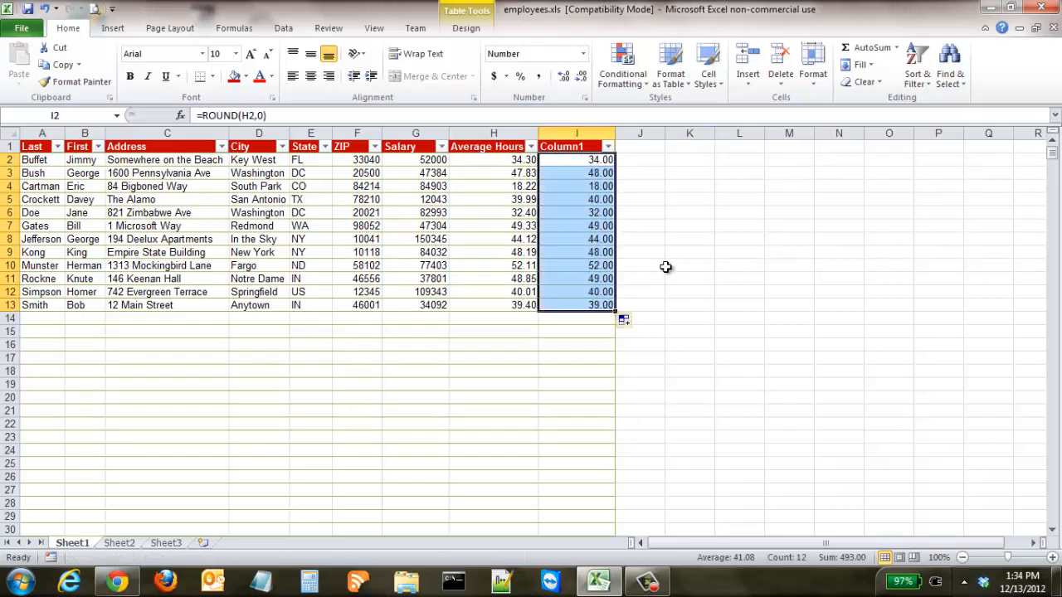
pyautogui.click(689, 266)
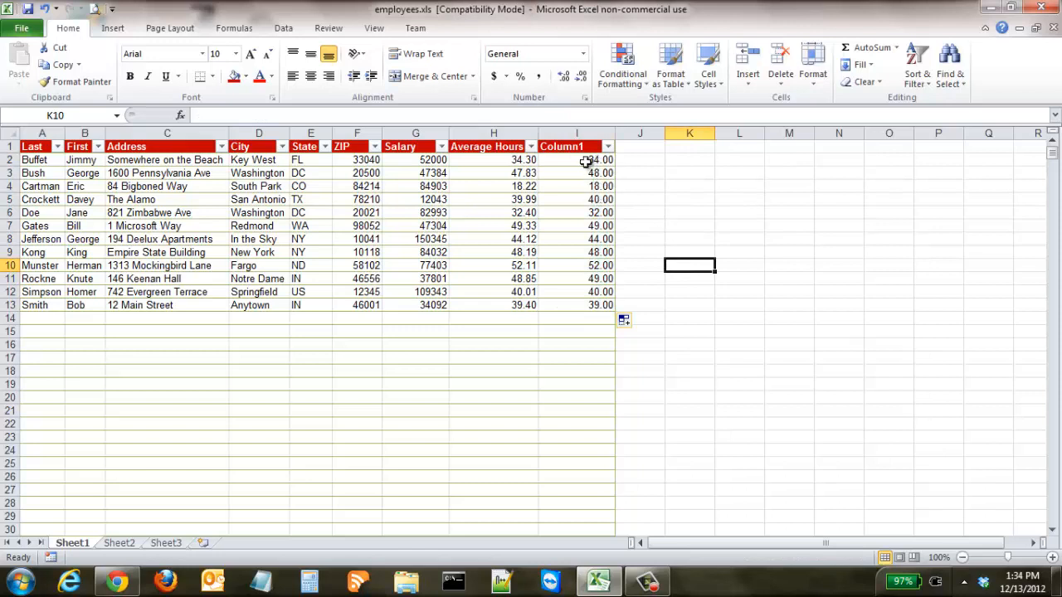
pyautogui.moveTo(575, 159); pyautogui.dragTo(576, 253)
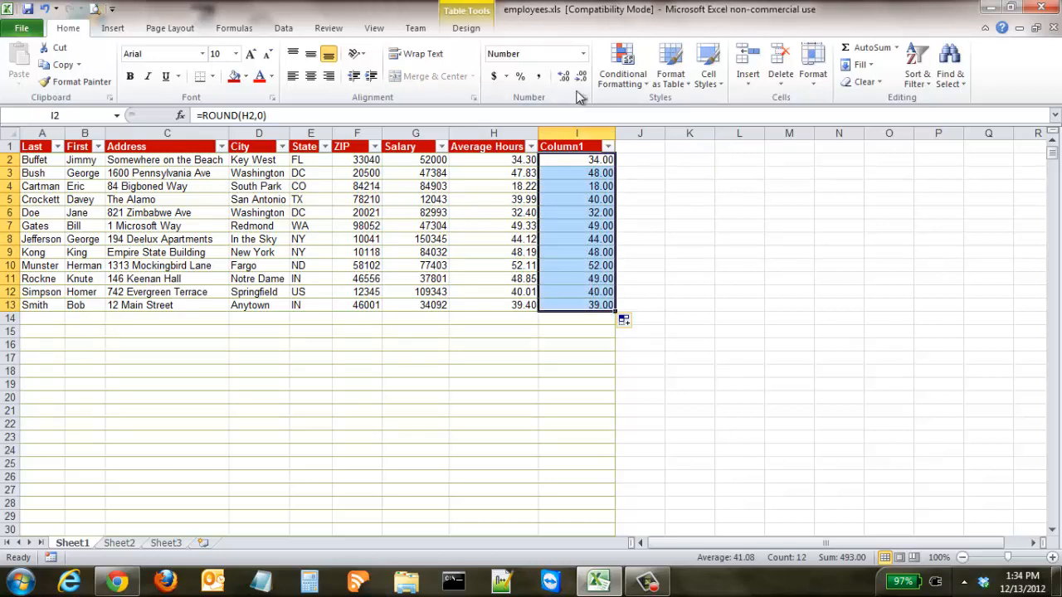
pyautogui.moveTo(577, 76)
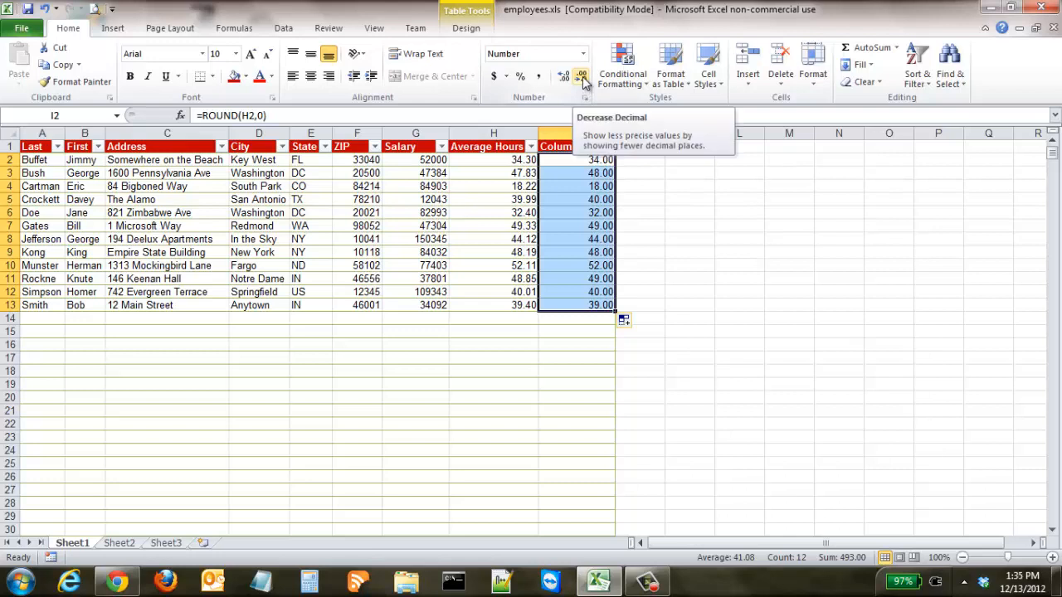
# Decrease decimals on I2:I13 so rounded hours show as whole numbers.
pyautogui.click(580, 75)
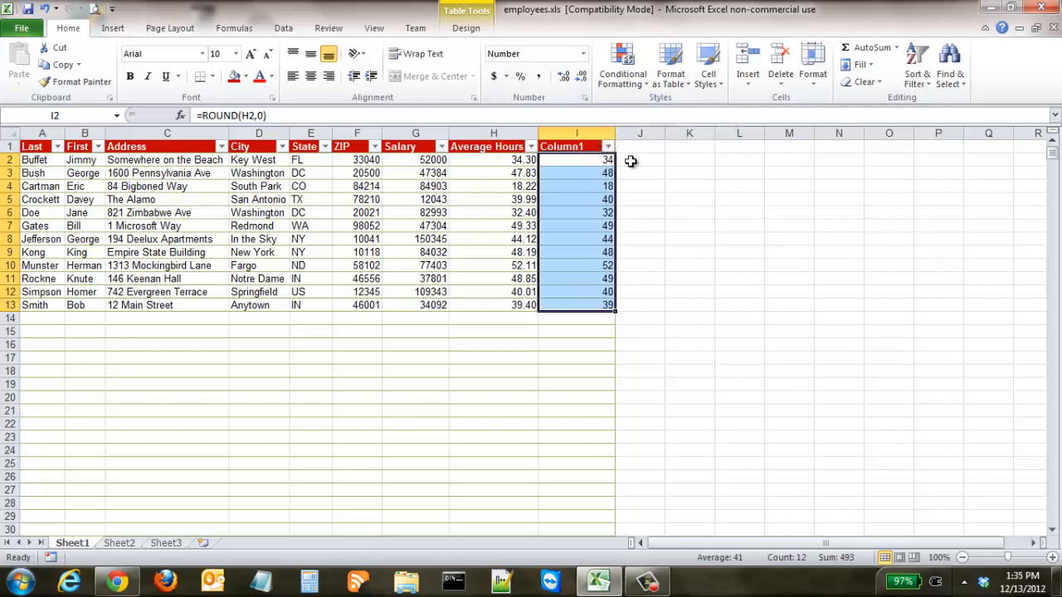
pyautogui.click(639, 160)
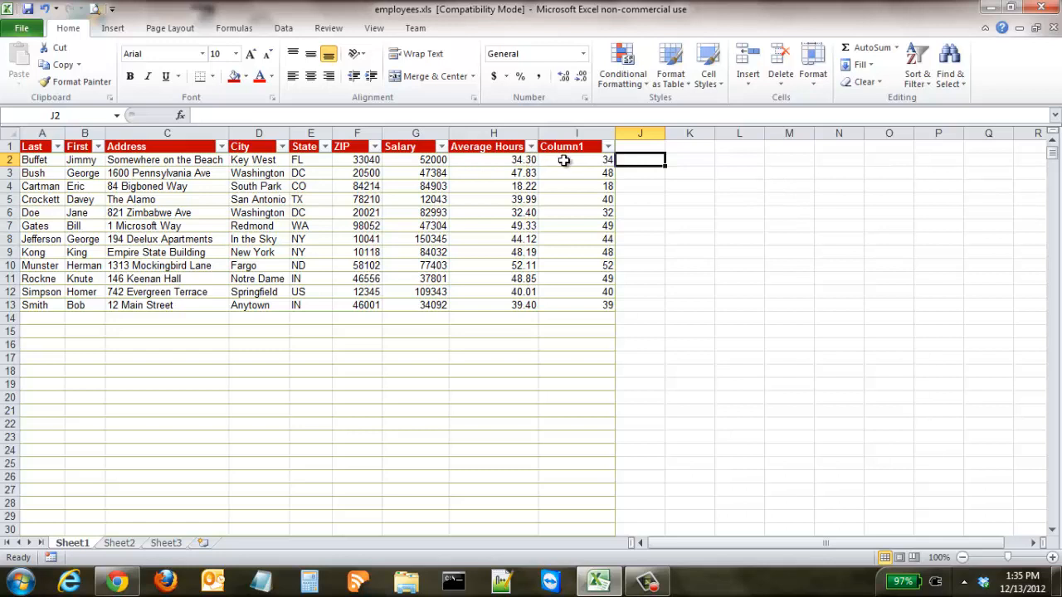
pyautogui.moveTo(539, 177)
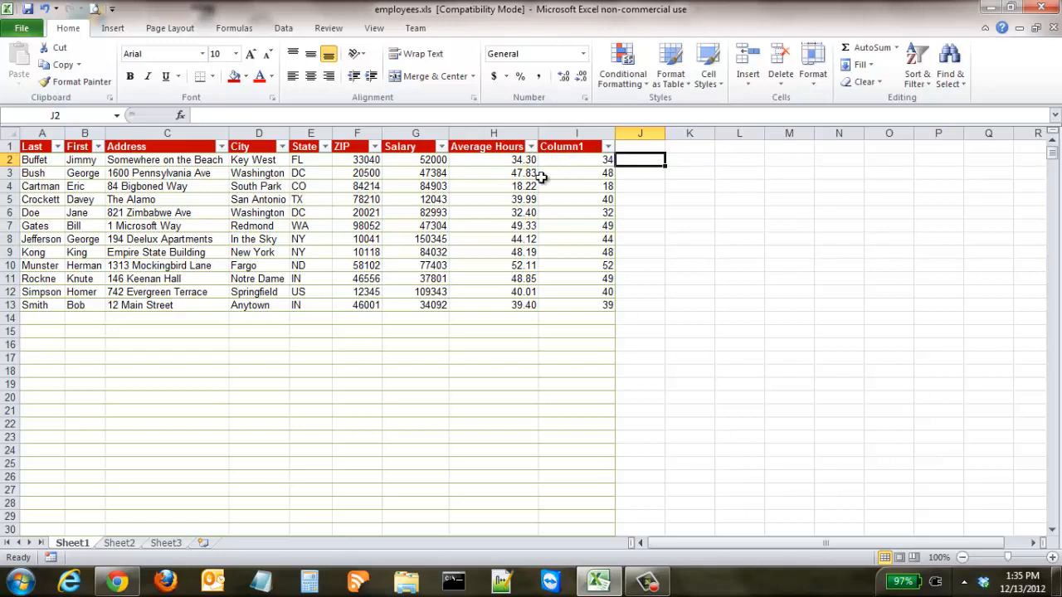
pyautogui.moveTo(606, 176)
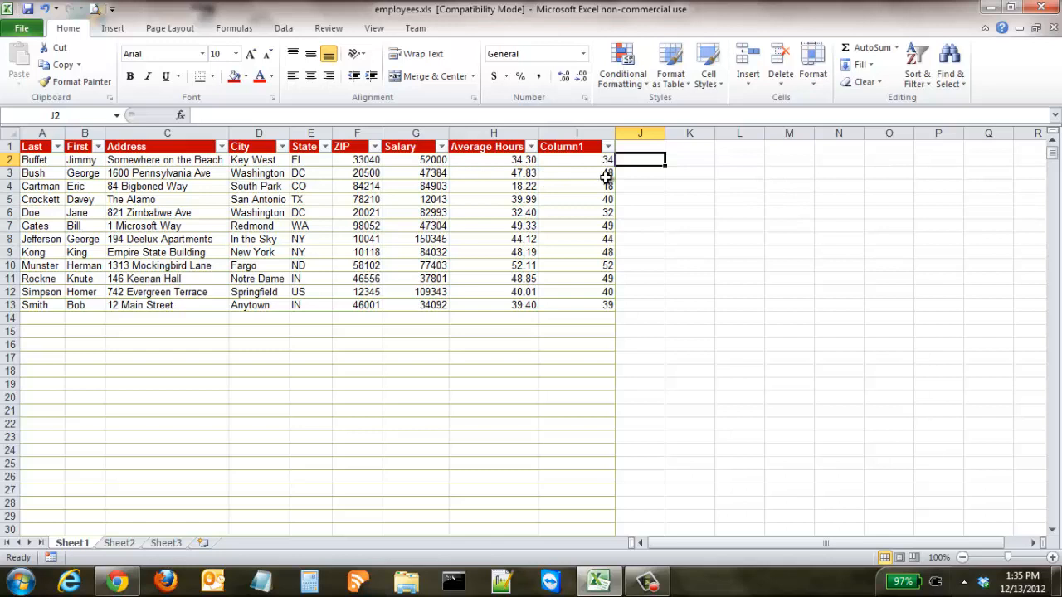